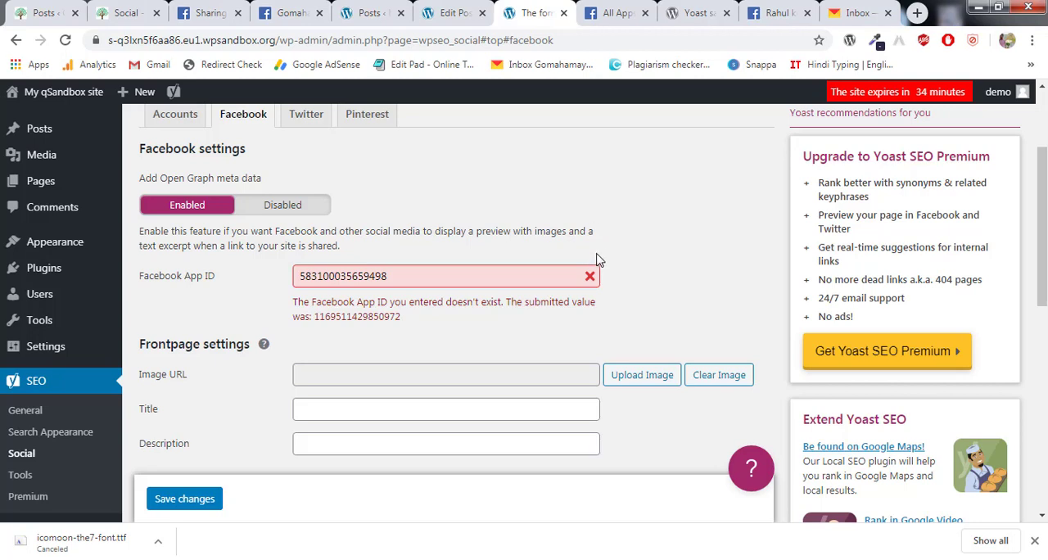
mouse_move(297, 305)
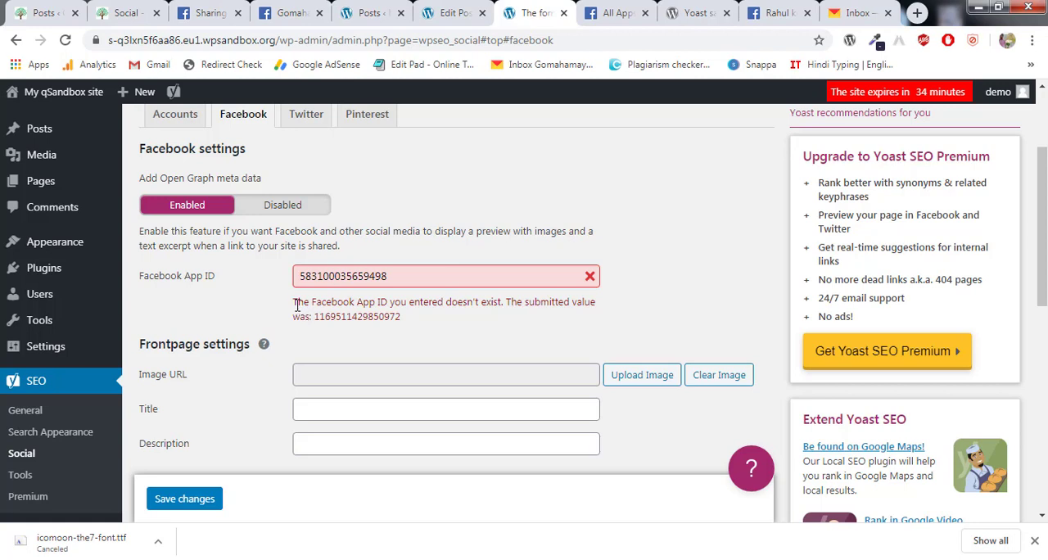
mouse_move(399, 293)
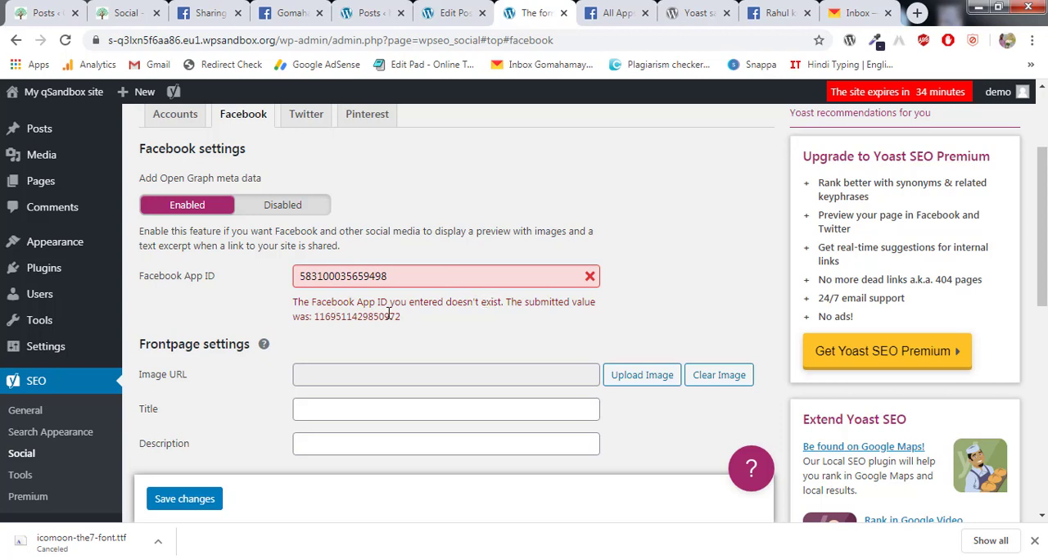
mouse_move(524, 177)
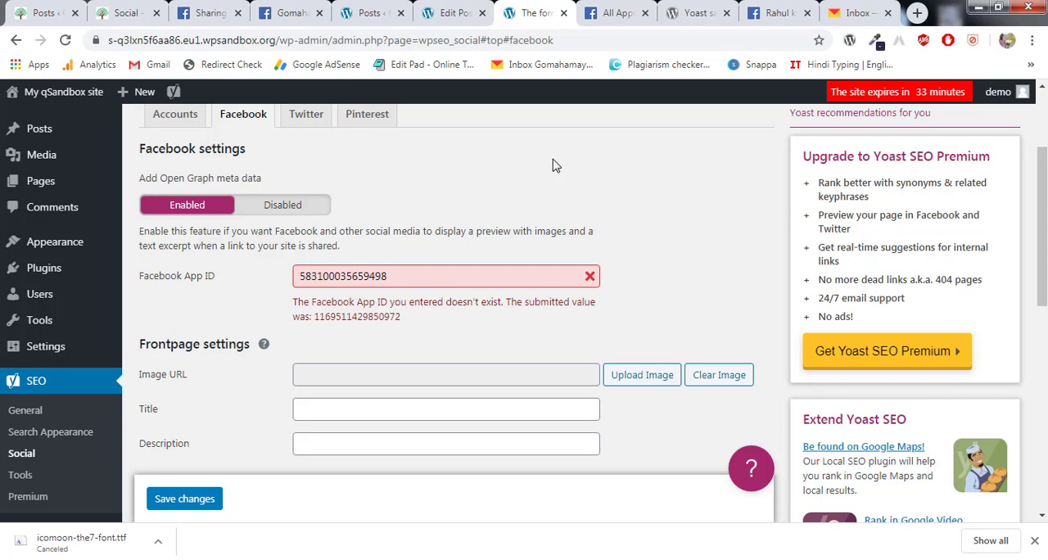
- Open the in-development app's dashboard from the All Apps list
click(610, 12)
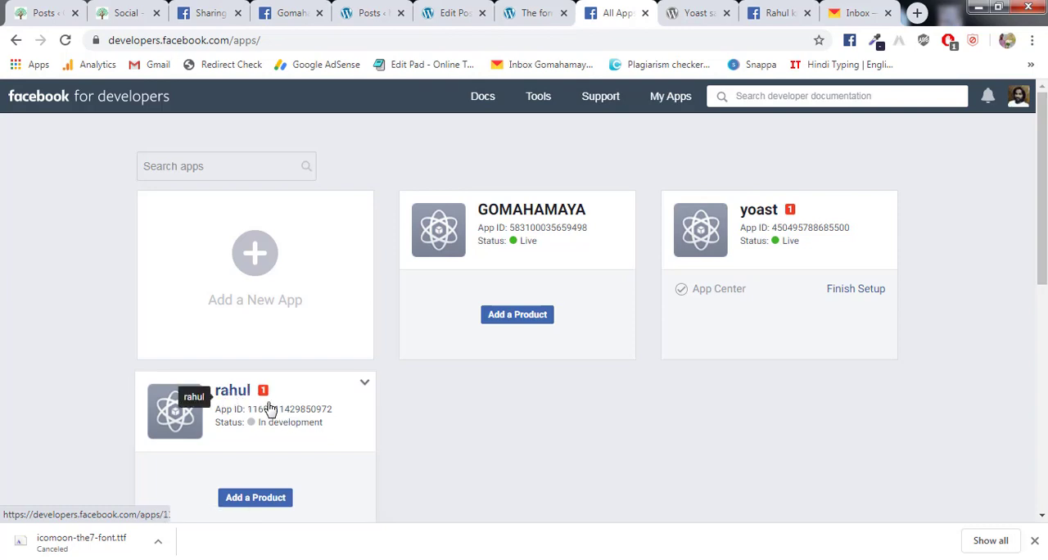
mouse_move(341, 446)
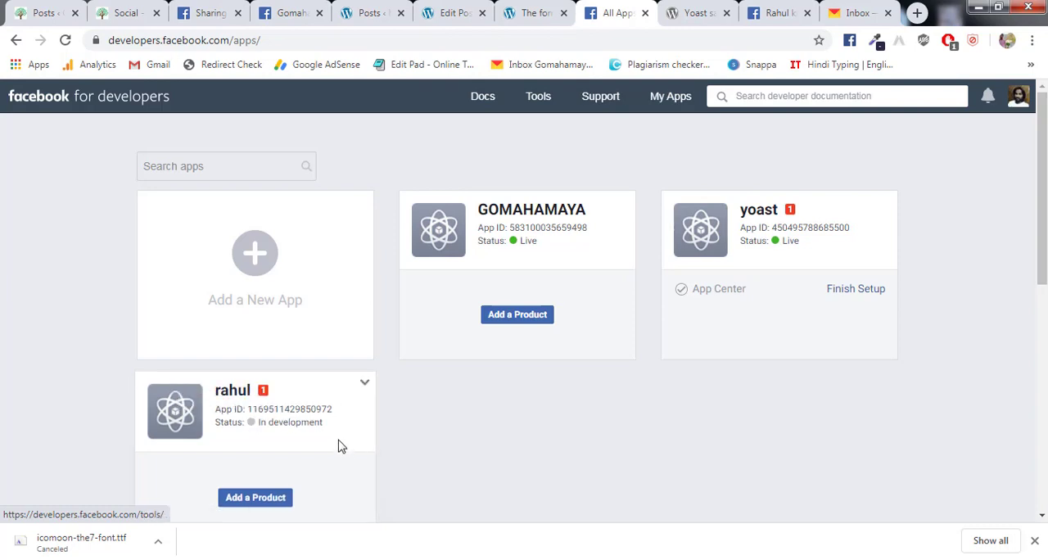
mouse_move(295, 409)
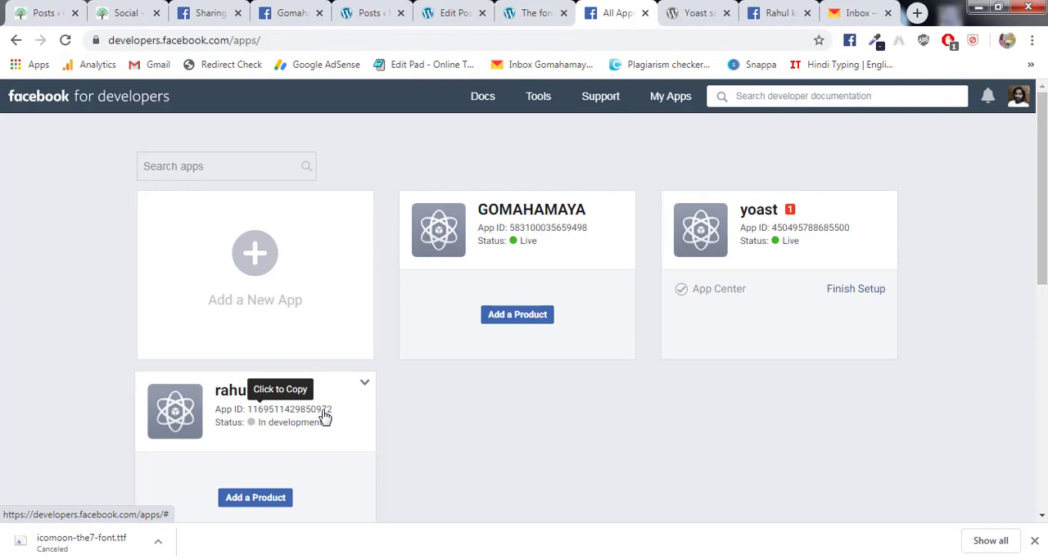
mouse_move(304, 417)
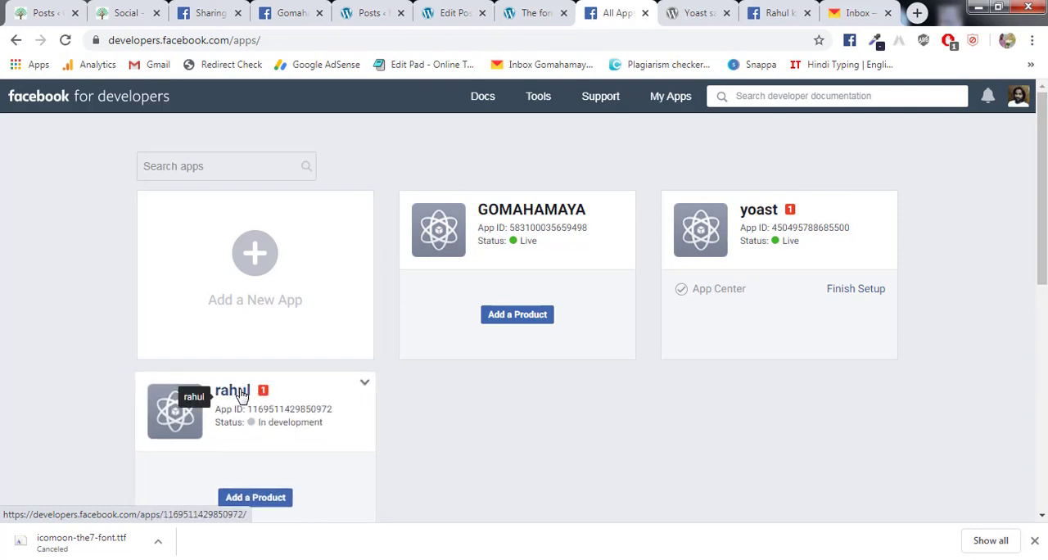
click(233, 390)
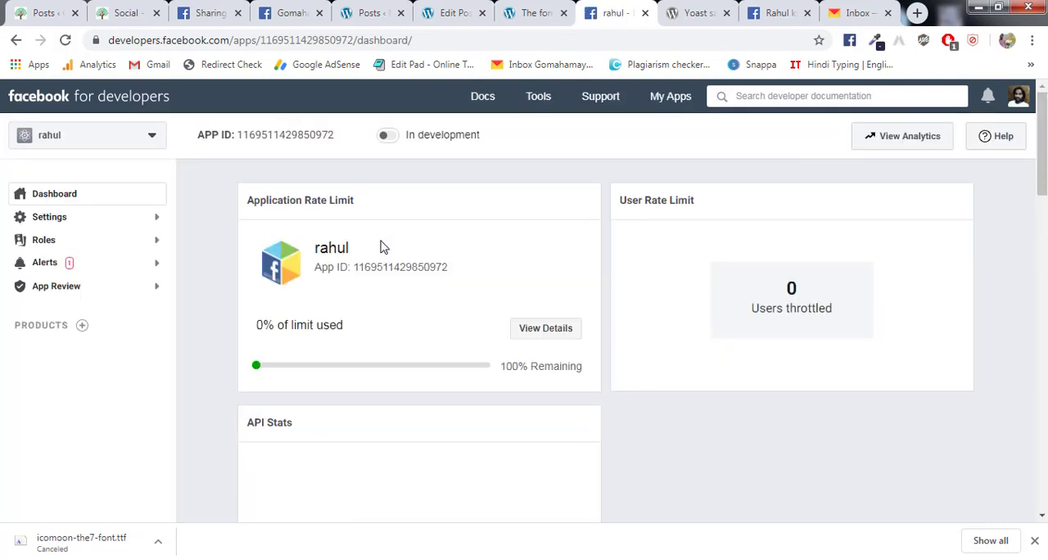
mouse_move(352, 247)
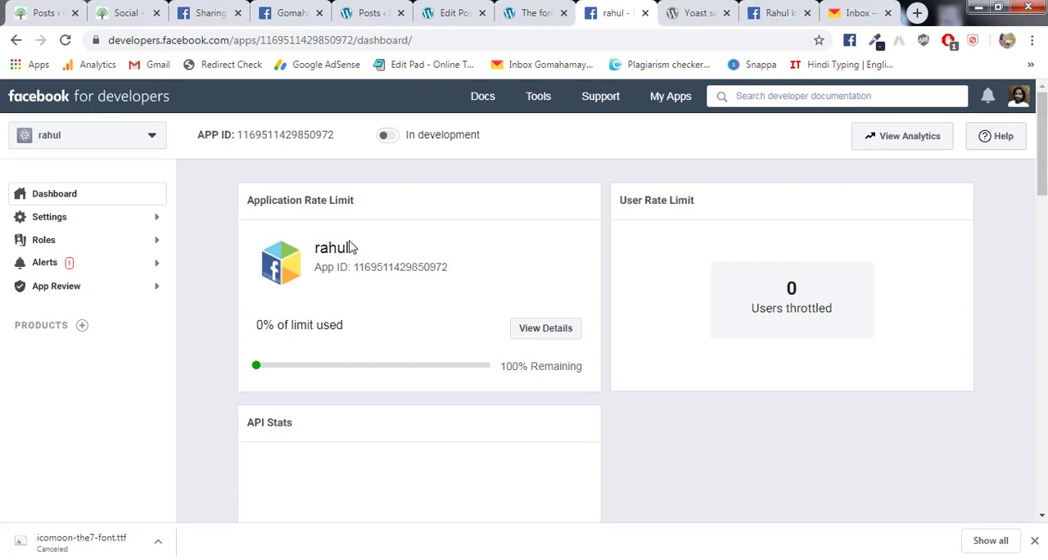
mouse_move(98, 222)
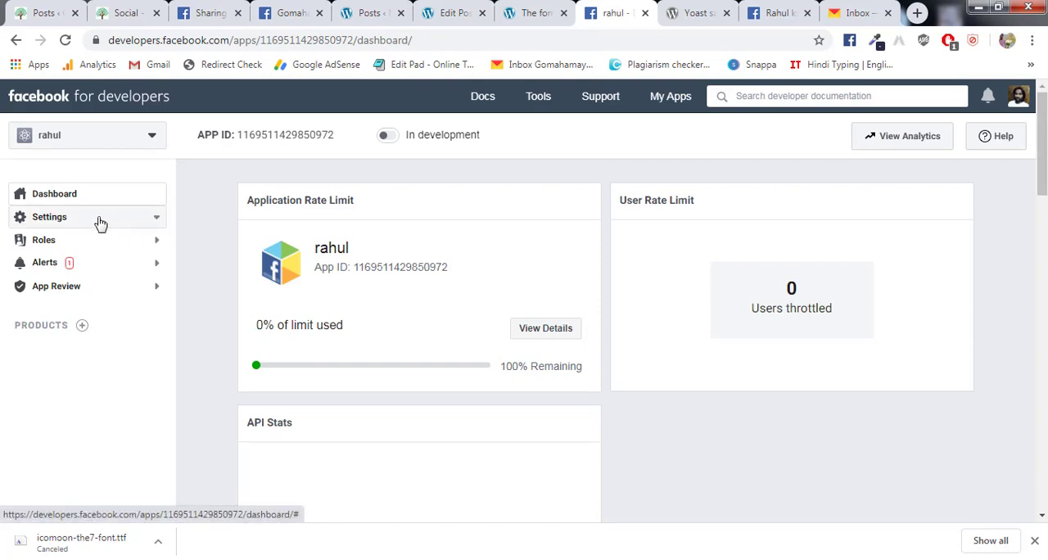
click(49, 216)
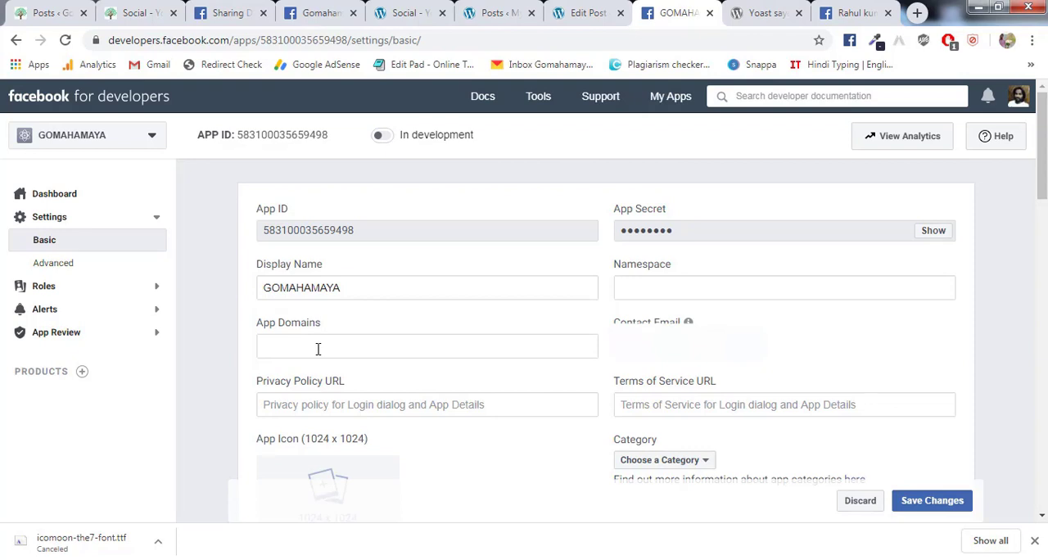
text(https://www.gomahamaya.com/)
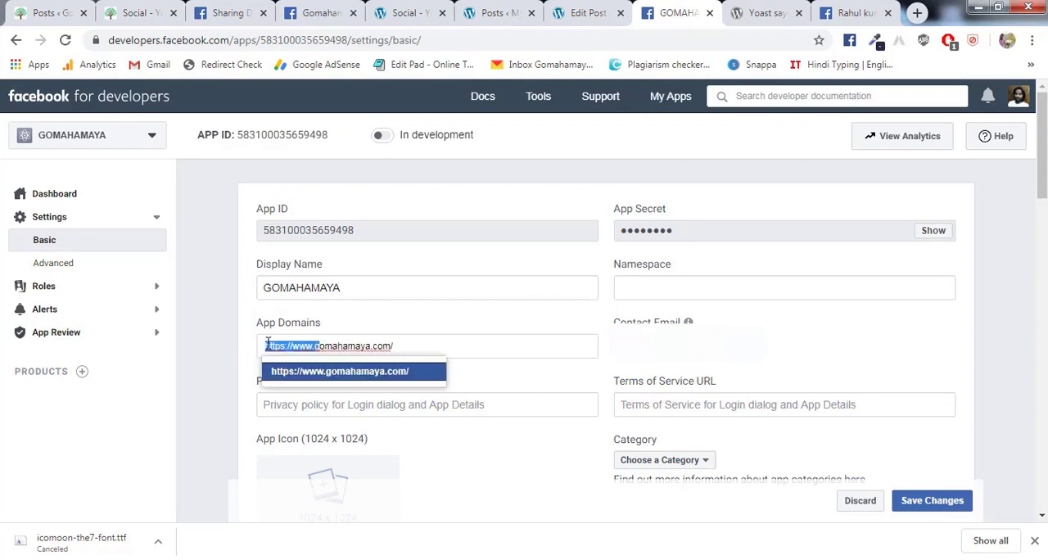
click(451, 345)
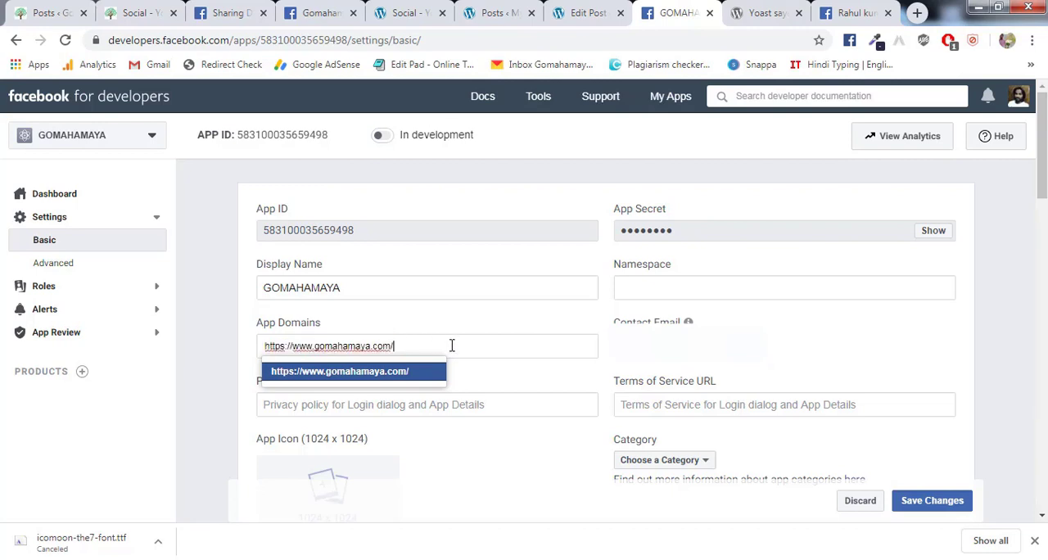
click(339, 371)
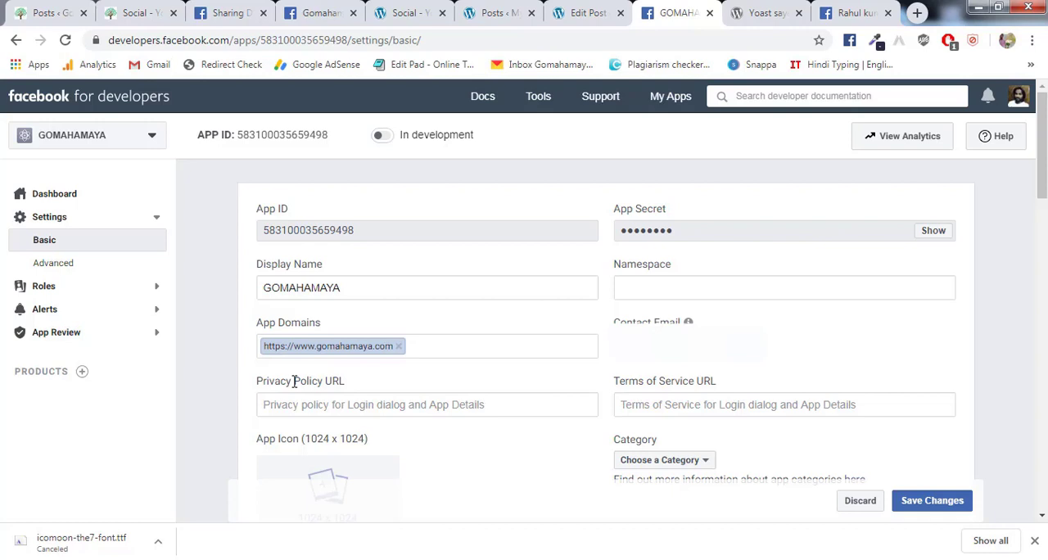
mouse_move(352, 386)
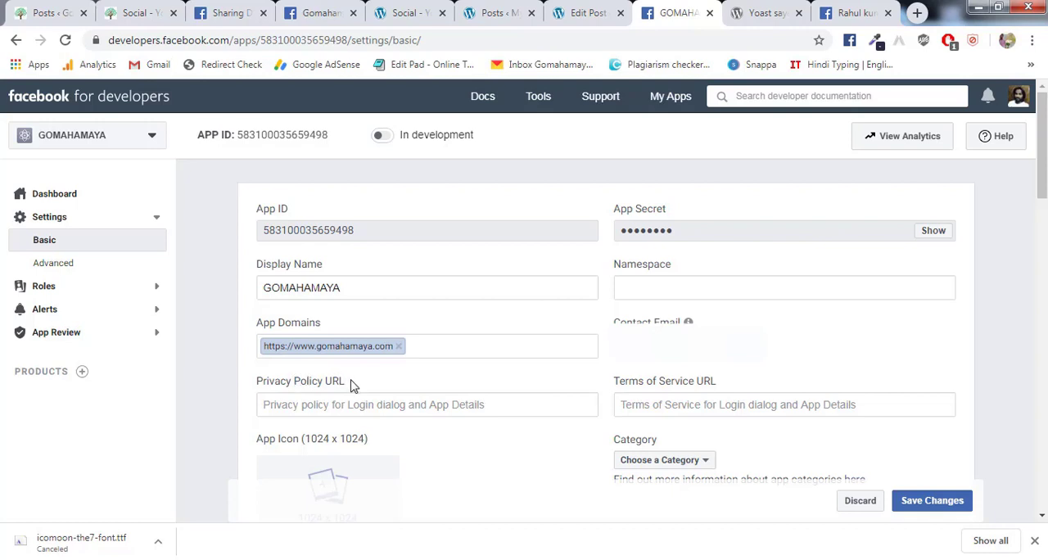
mouse_move(326, 352)
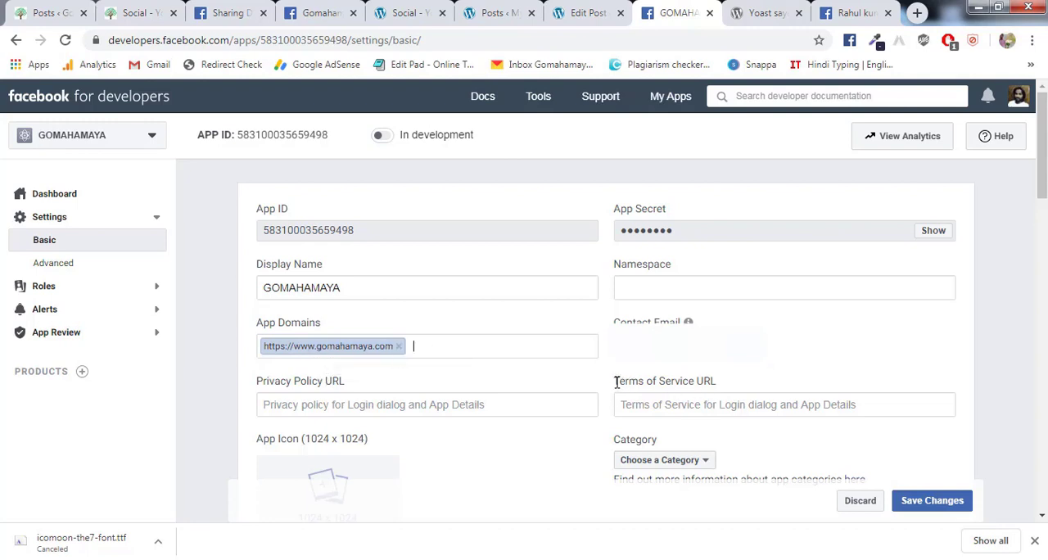
double_click(664, 380)
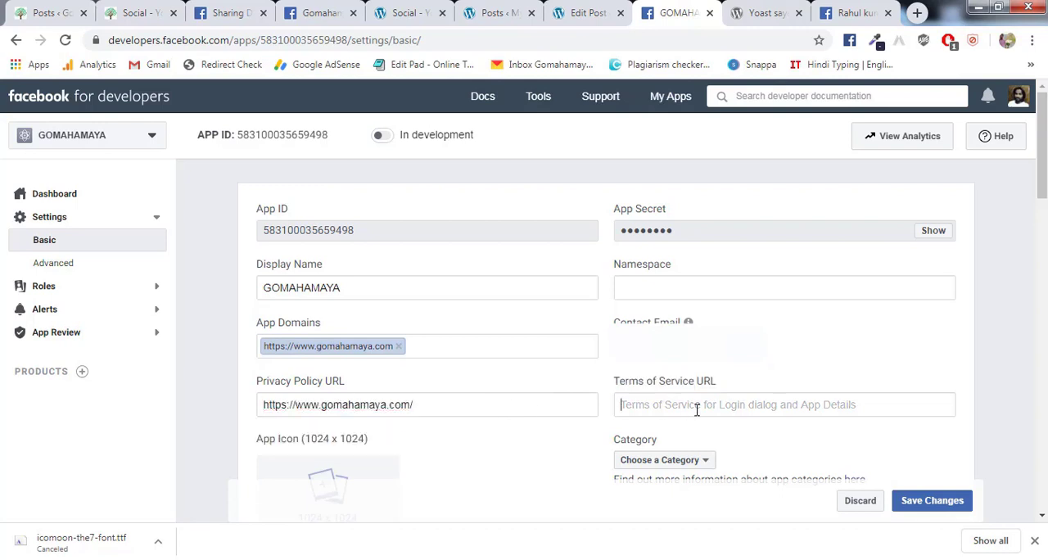
text(https://www.gomahamaya.com/)
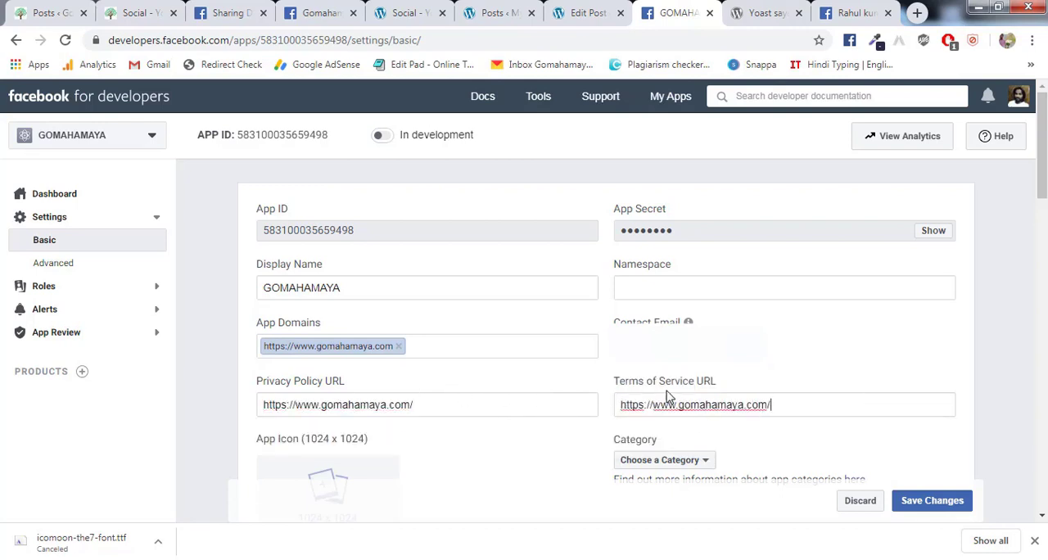
mouse_move(846, 375)
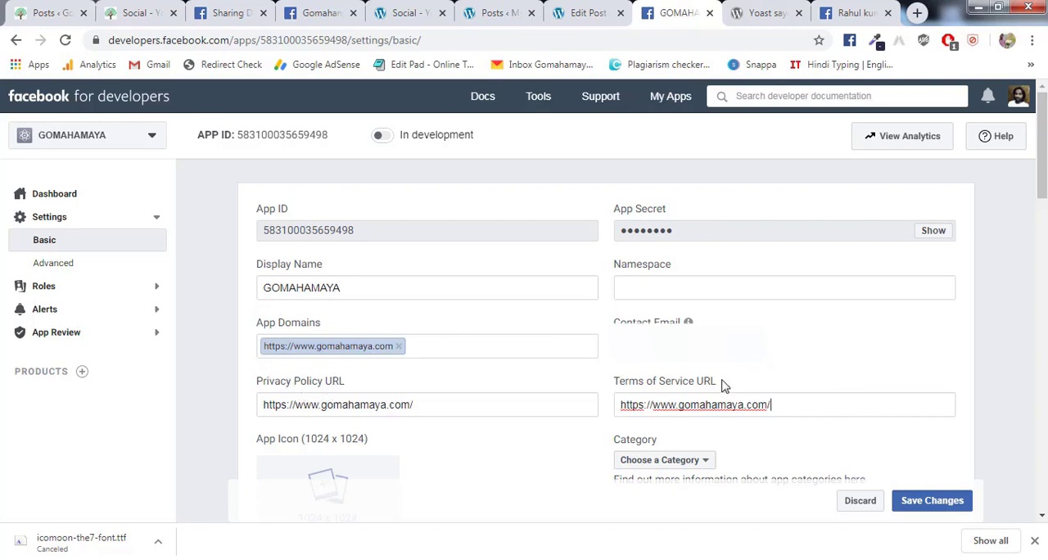
mouse_move(505, 400)
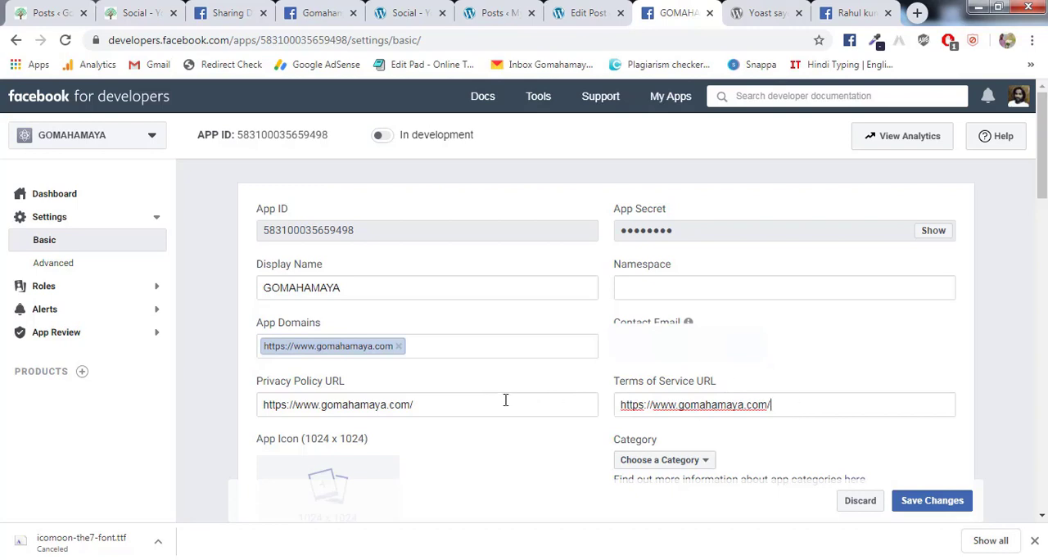
mouse_move(962, 369)
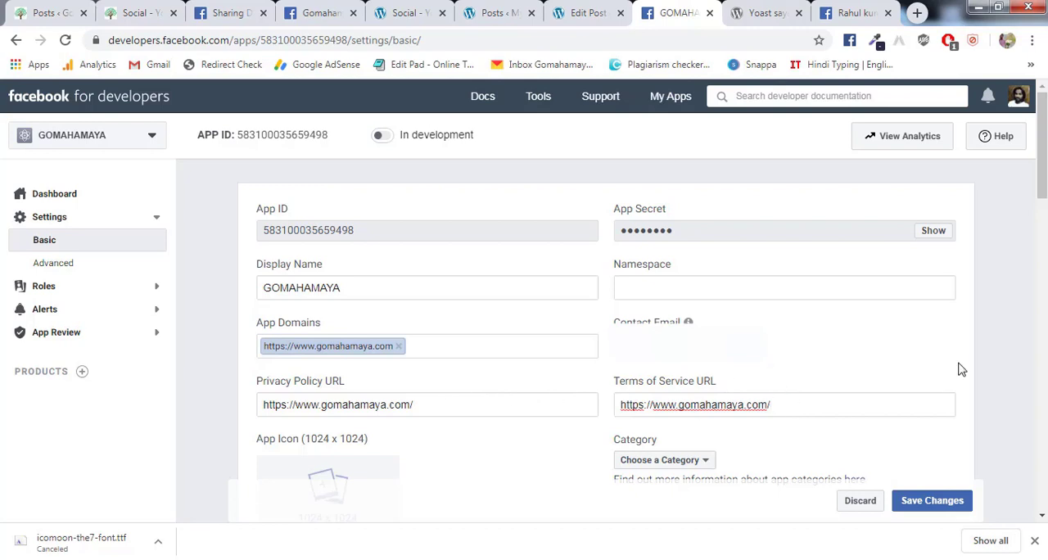
- Set the app category to Education and save the basic settings
scroll(down, 3)
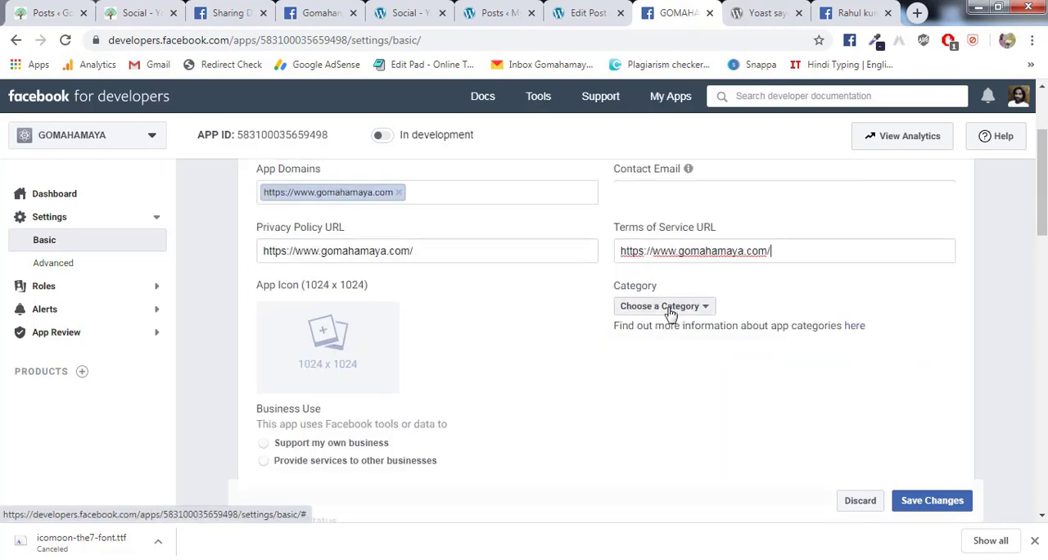
click(663, 306)
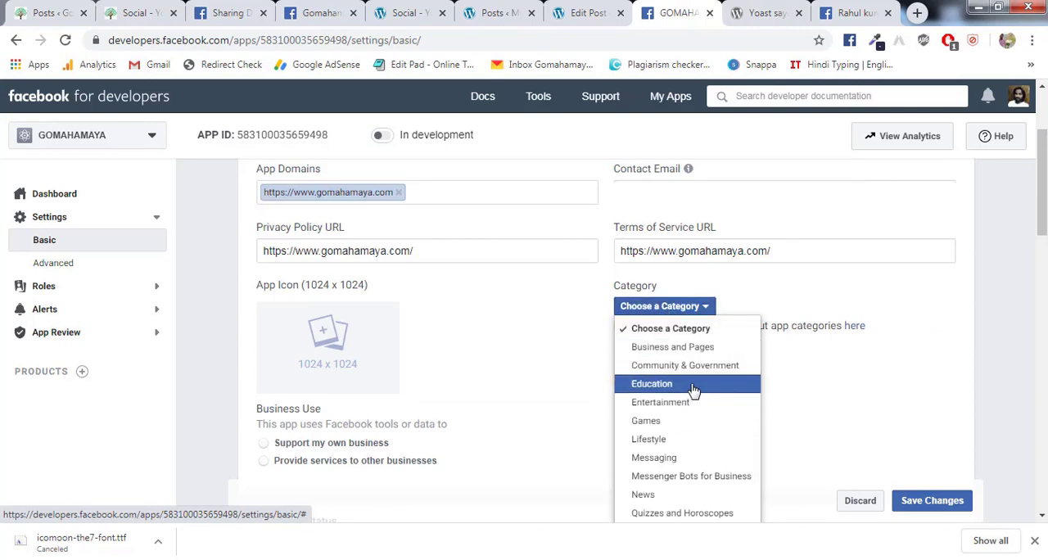
click(652, 383)
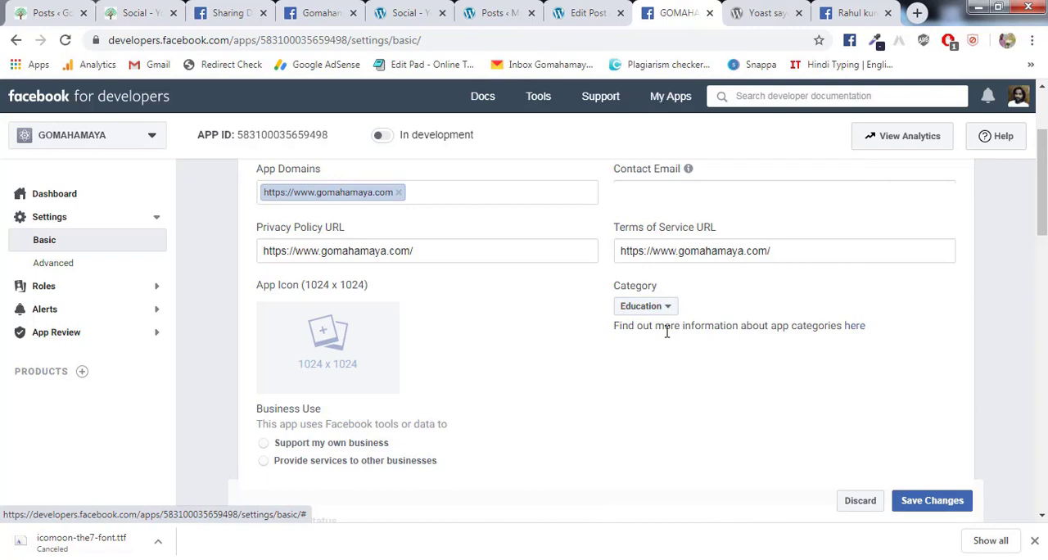
mouse_move(923, 505)
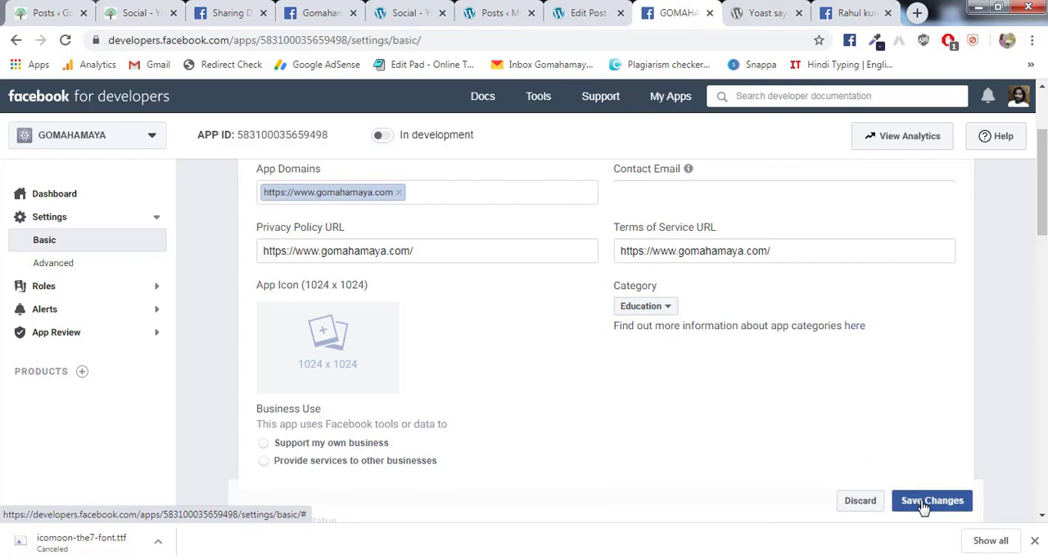
click(932, 501)
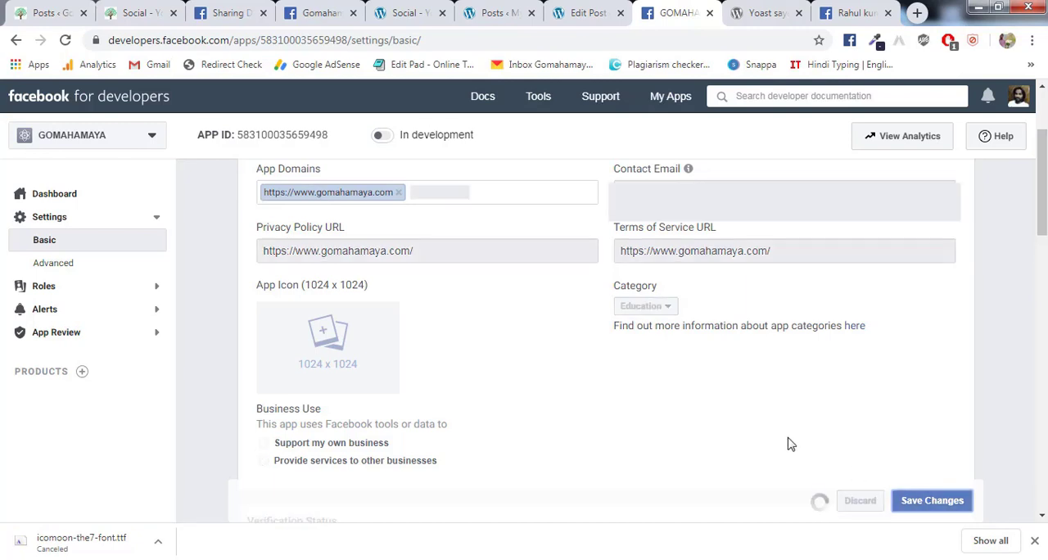
click(931, 500)
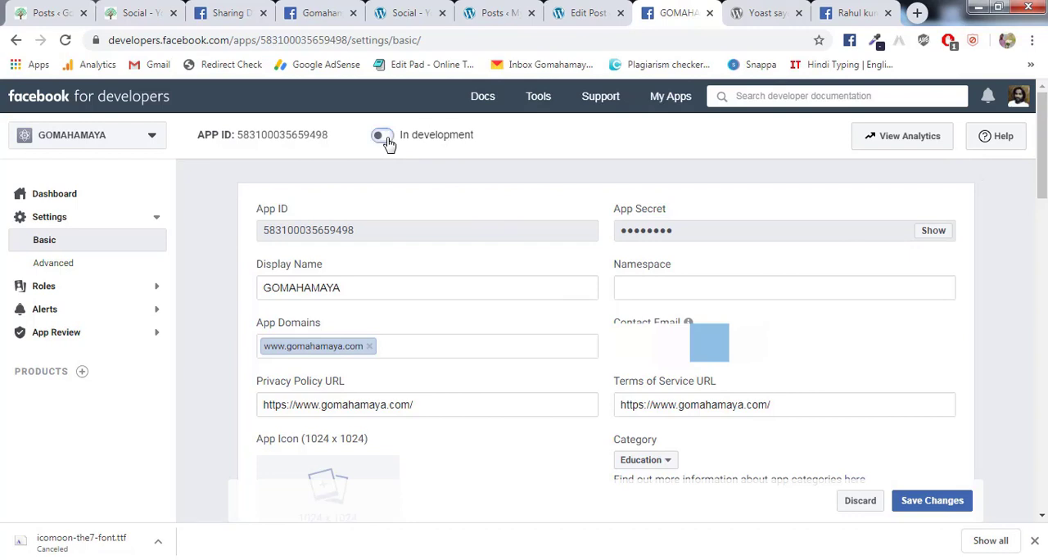
click(381, 134)
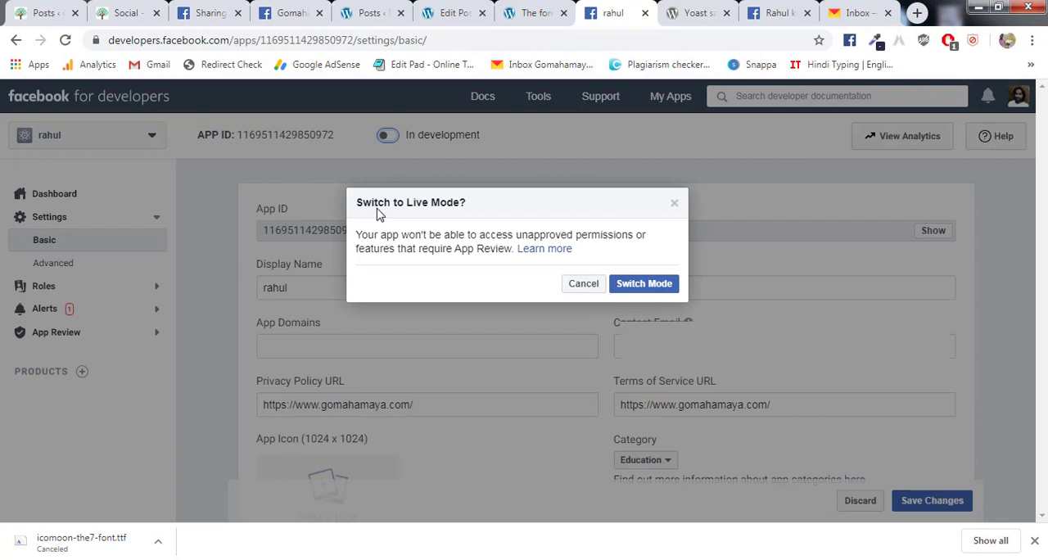
mouse_move(425, 221)
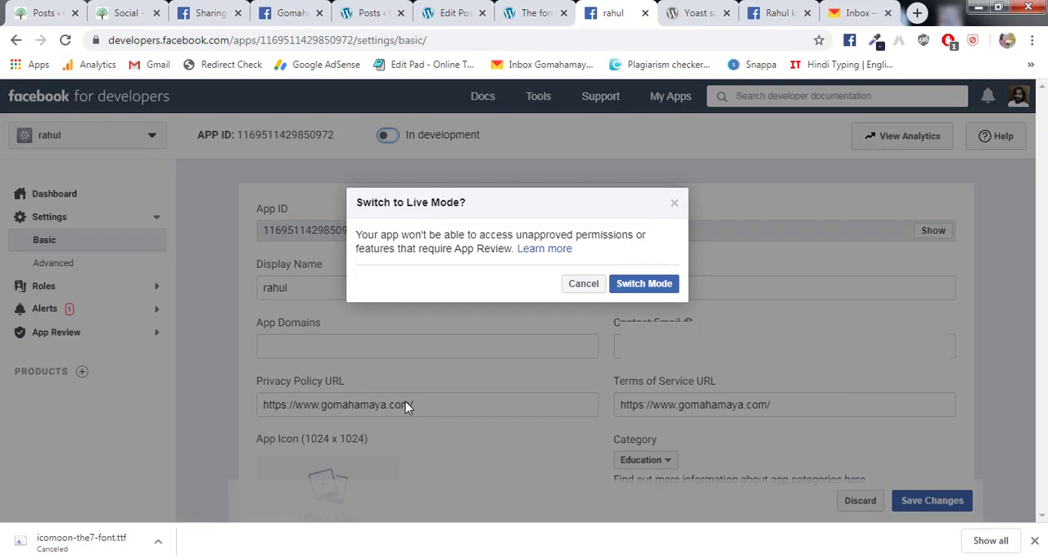
mouse_move(277, 396)
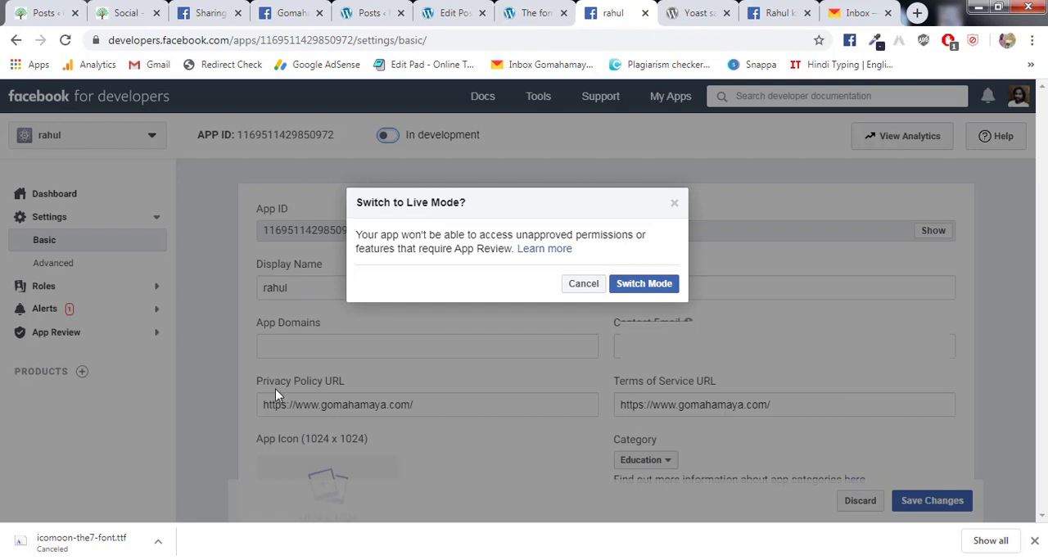
mouse_move(688, 414)
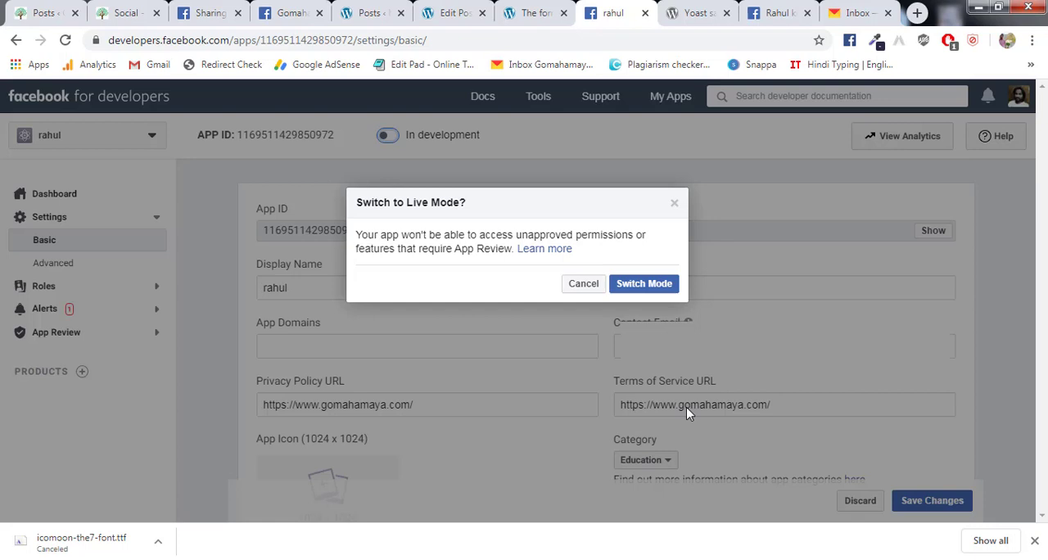
mouse_move(665, 473)
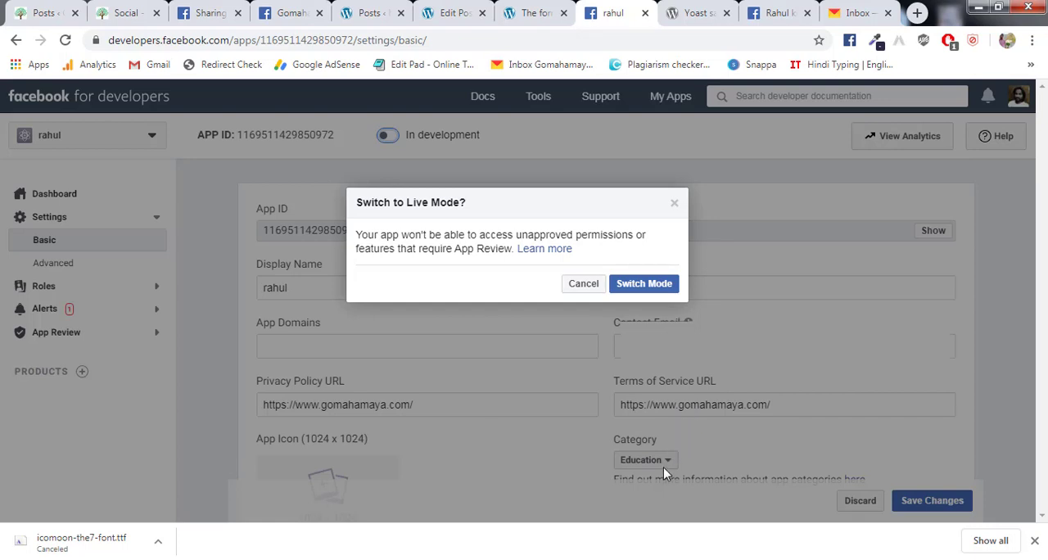
mouse_move(595, 321)
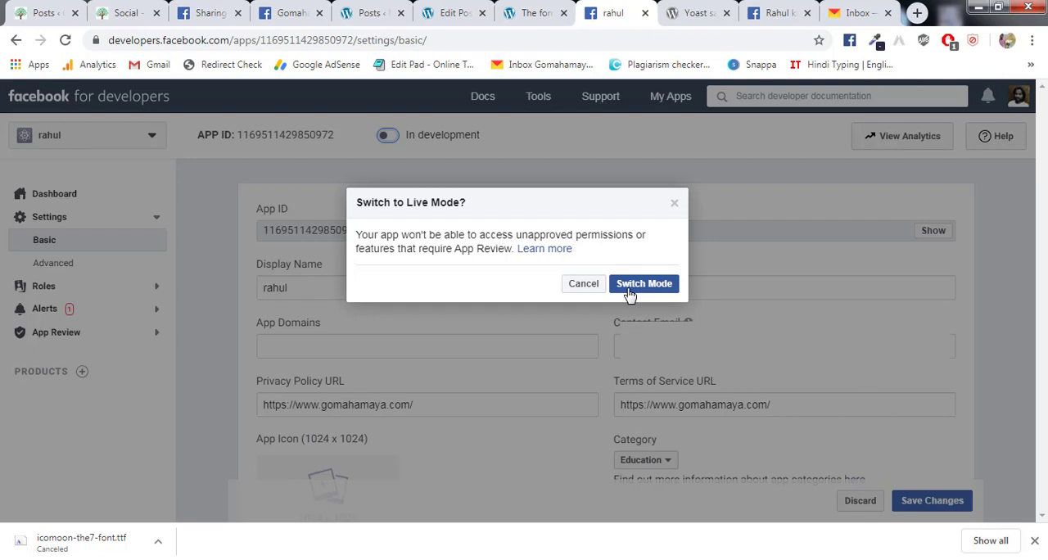
click(644, 283)
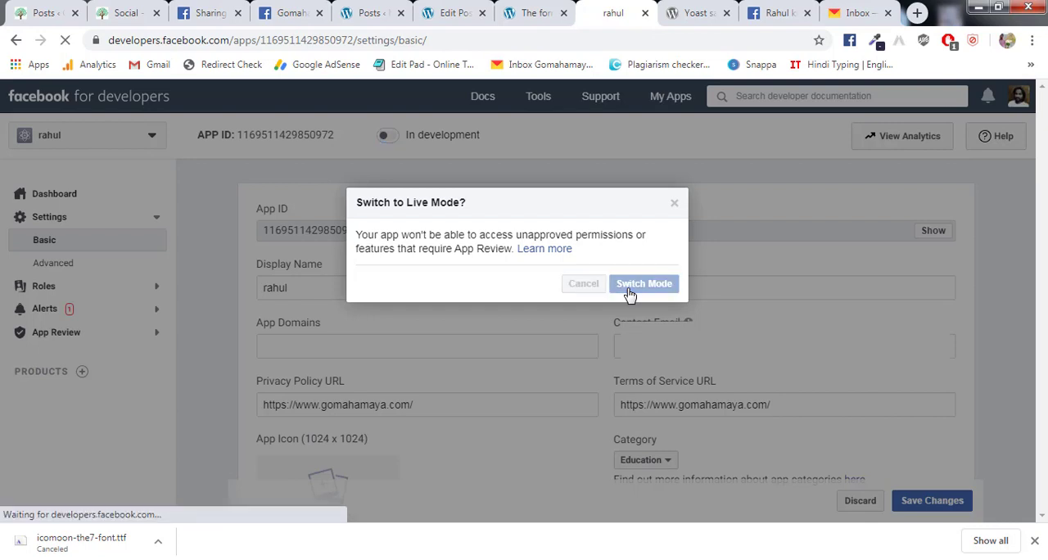
click(644, 283)
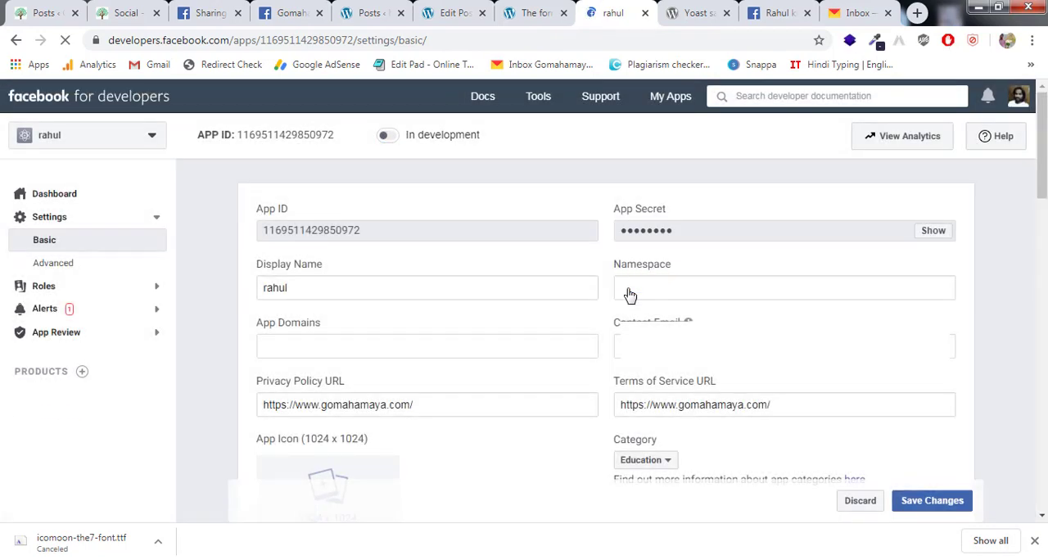
click(386, 134)
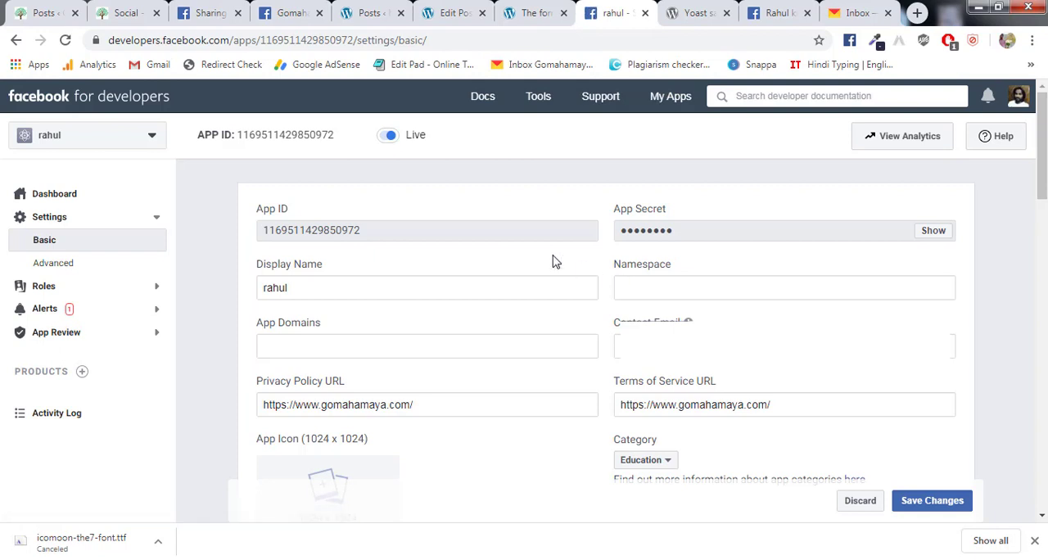
mouse_move(304, 150)
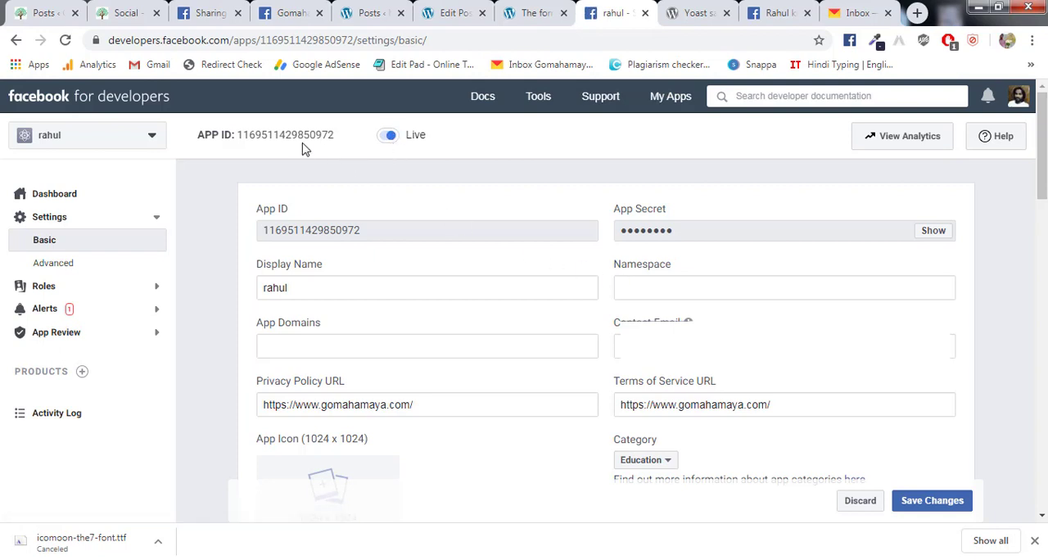
click(285, 135)
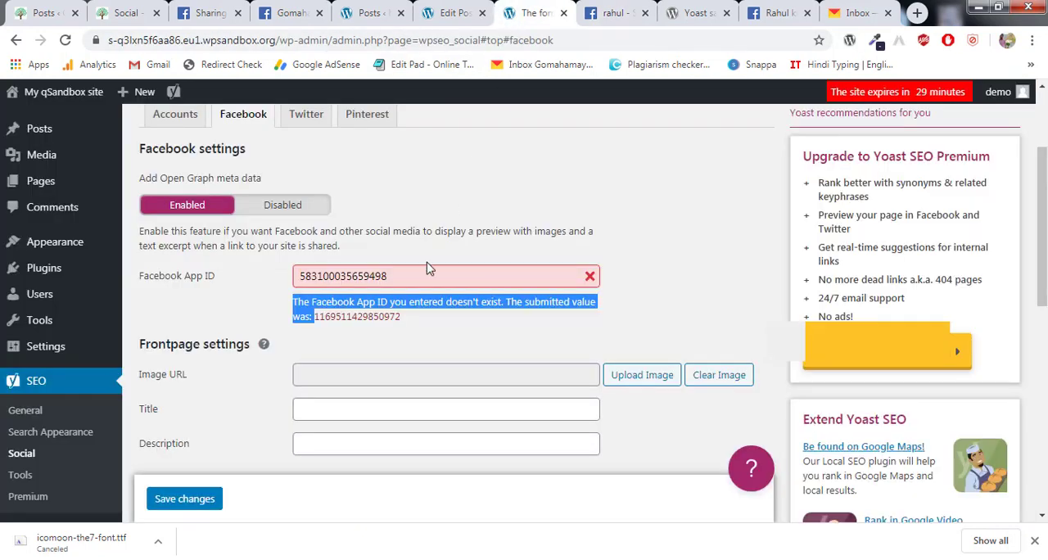
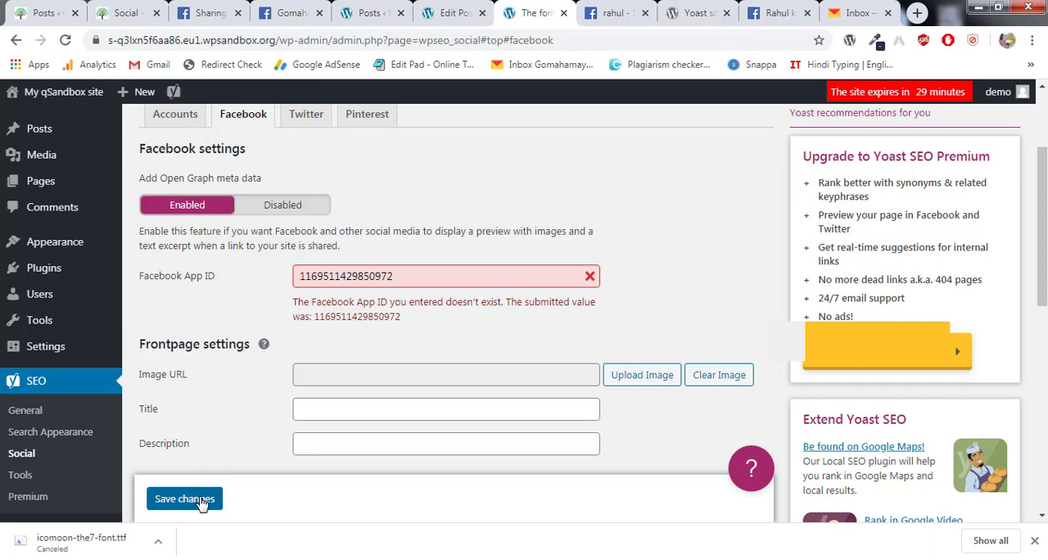
click(184, 499)
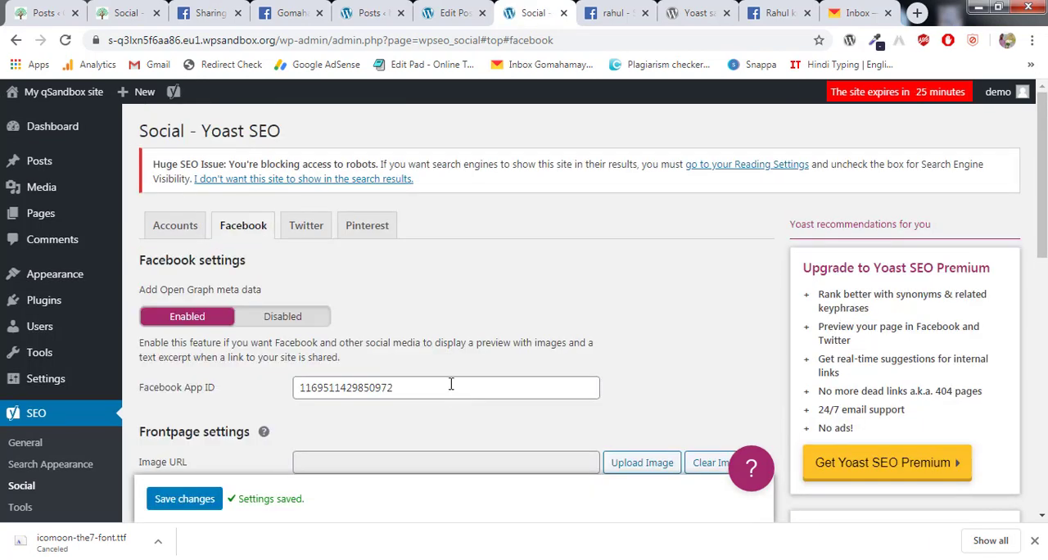
scroll(down, 3)
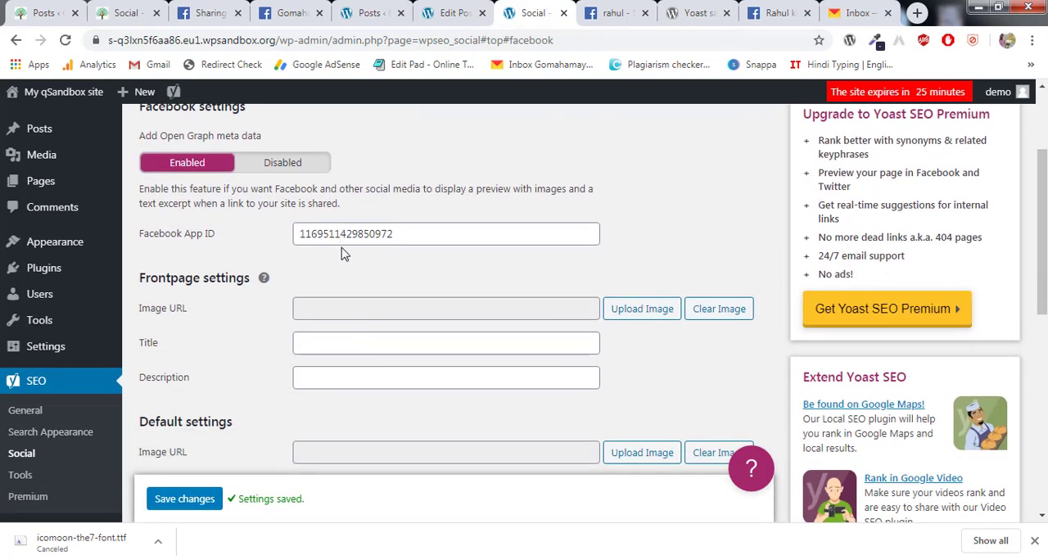
mouse_move(264, 512)
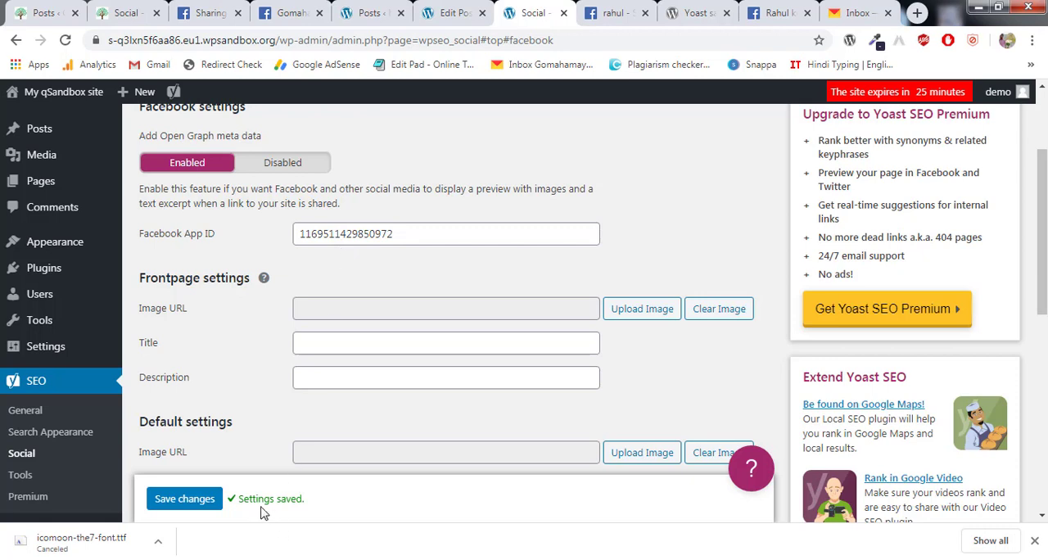
mouse_move(240, 461)
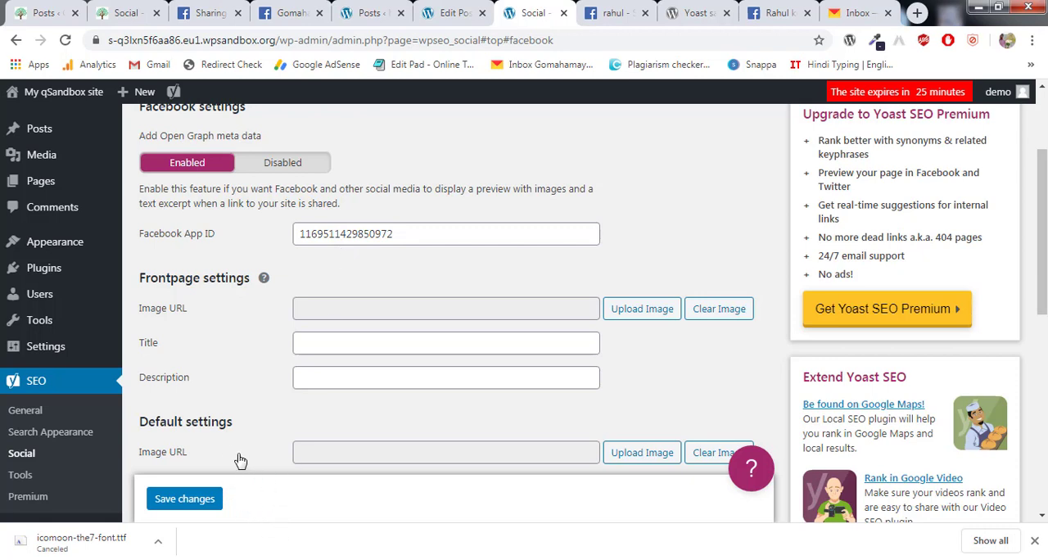
mouse_move(280, 502)
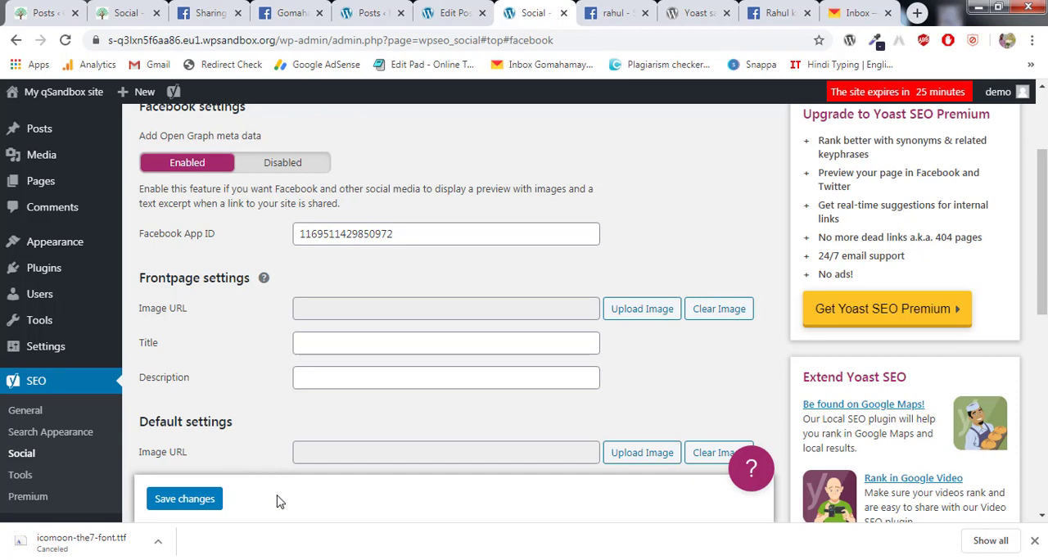